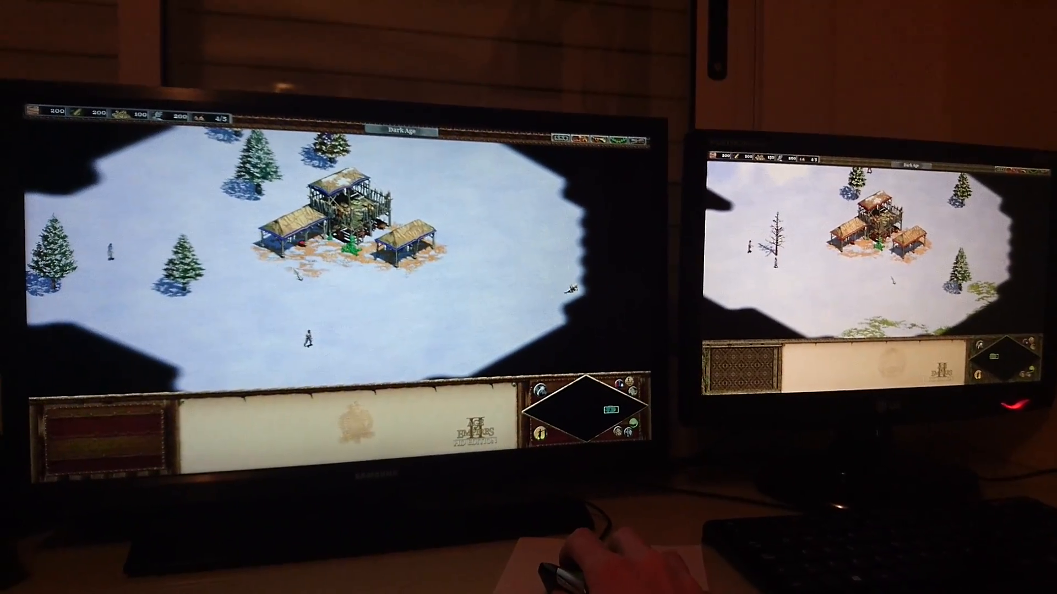
# - Select the villager standing in the snow south of the Viking town centre
pyautogui.click(357, 343)
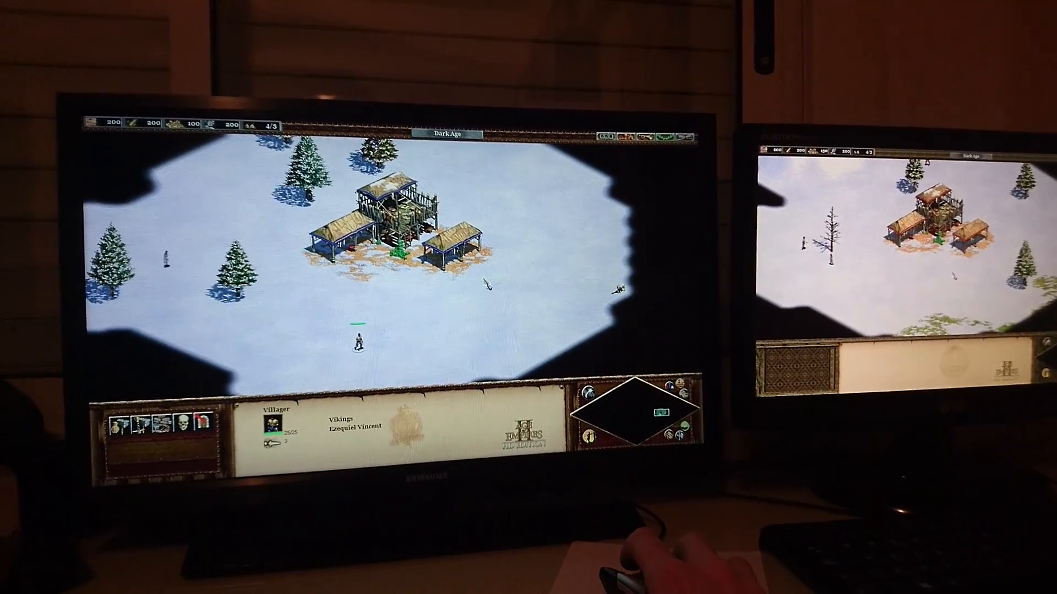